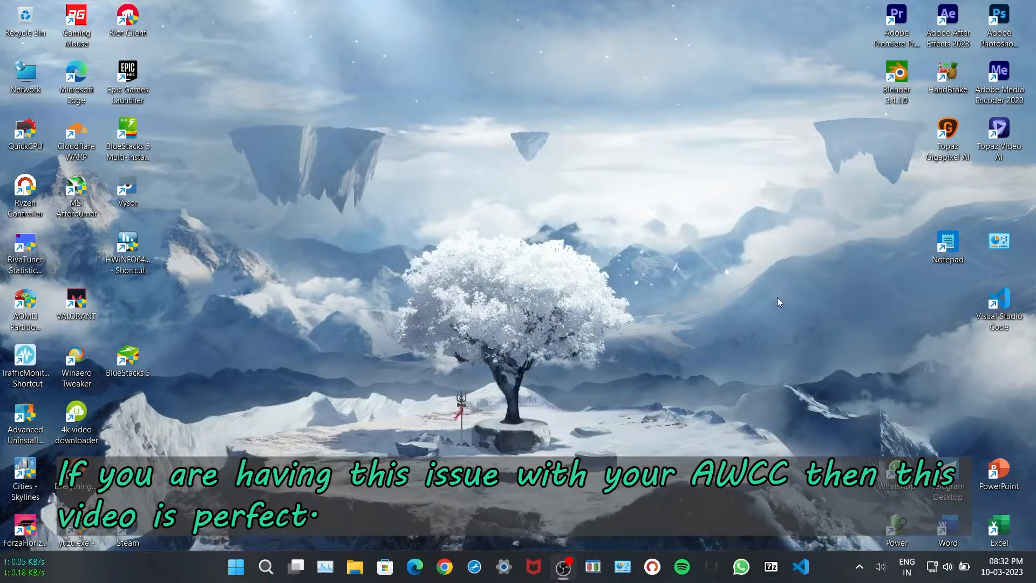
mouse_move(719, 567)
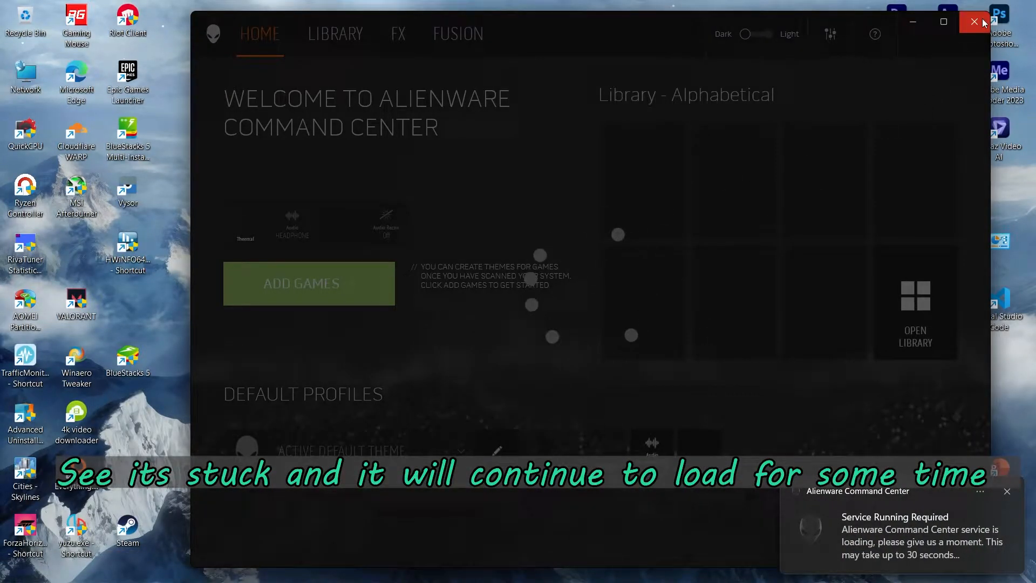
Close Alienware Command Center while it is stuck on the 'Service Running Required' notice.
left_click(975, 21)
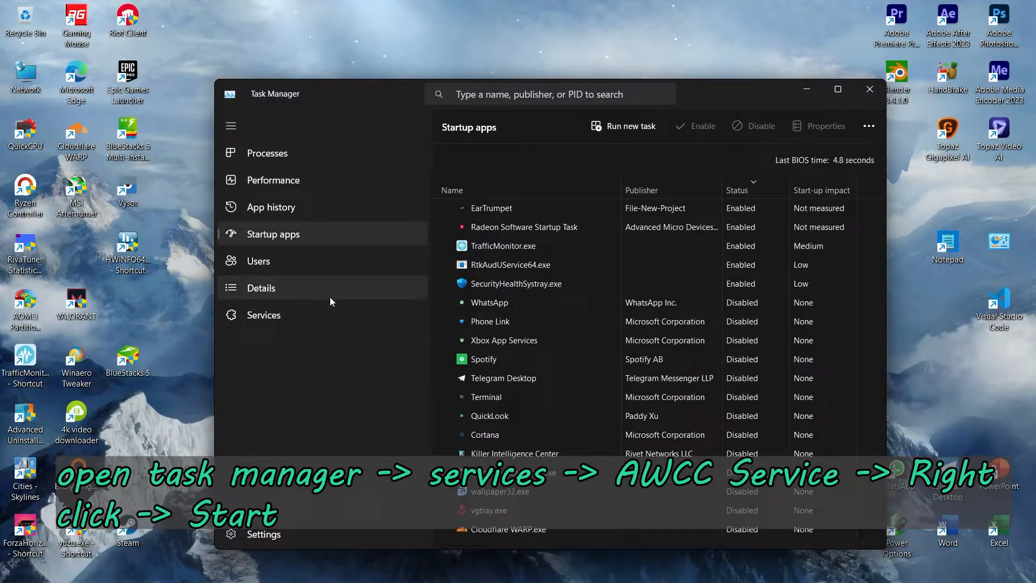
On Task Manager's Services page, start the stopped AWCCService.
left_click(263, 315)
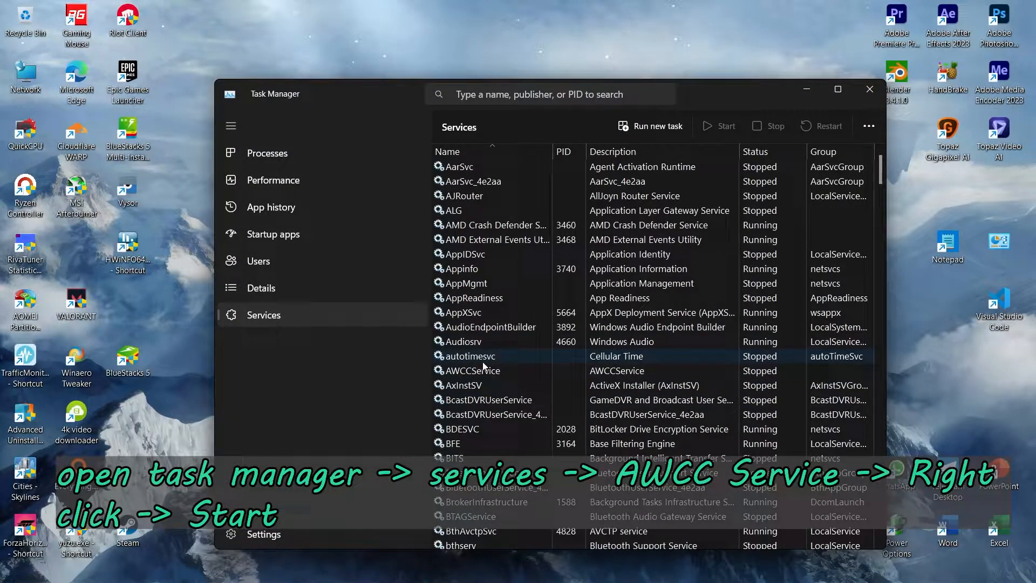
left_click(469, 370)
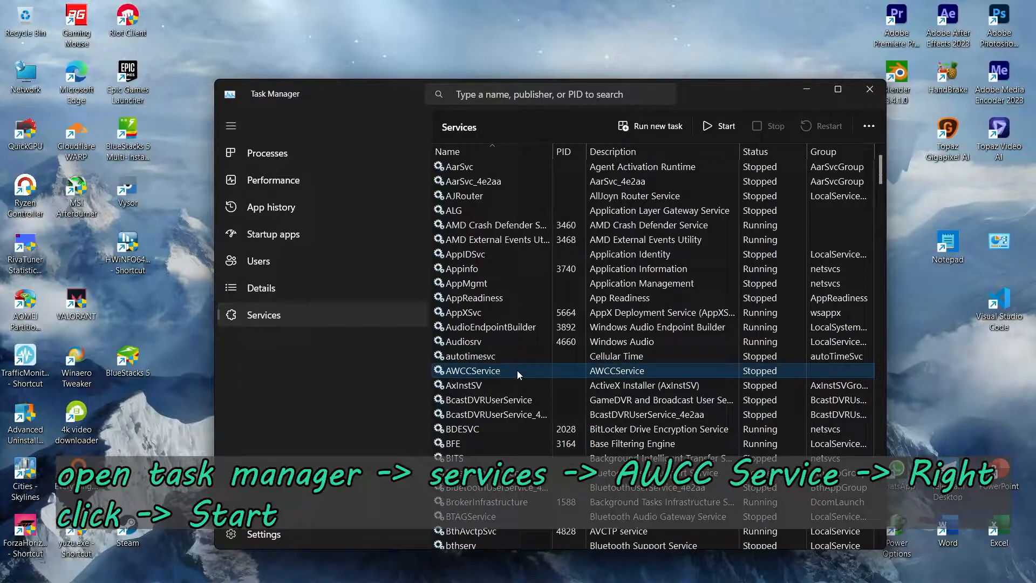
right_click(471, 370)
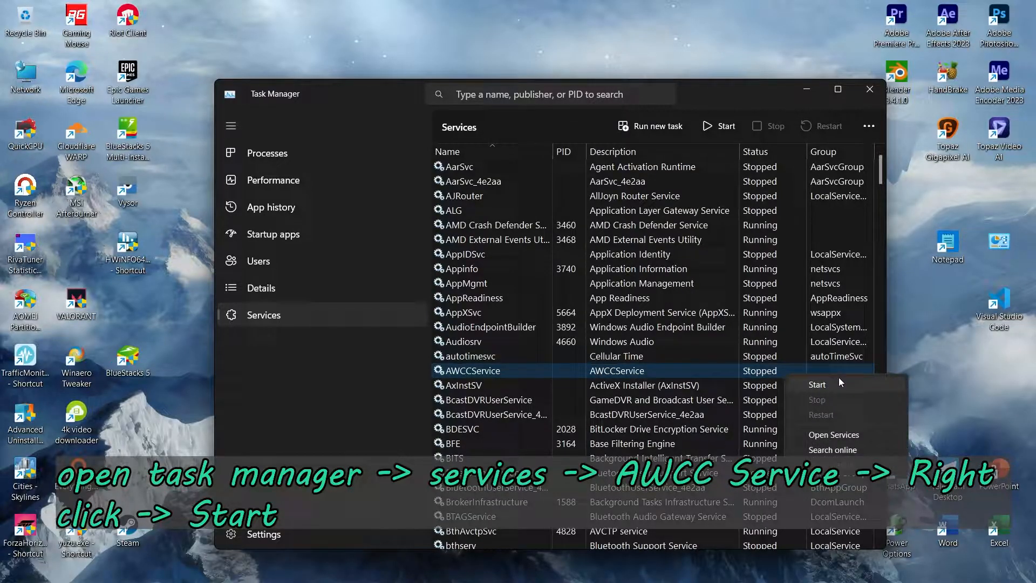
left_click(816, 384)
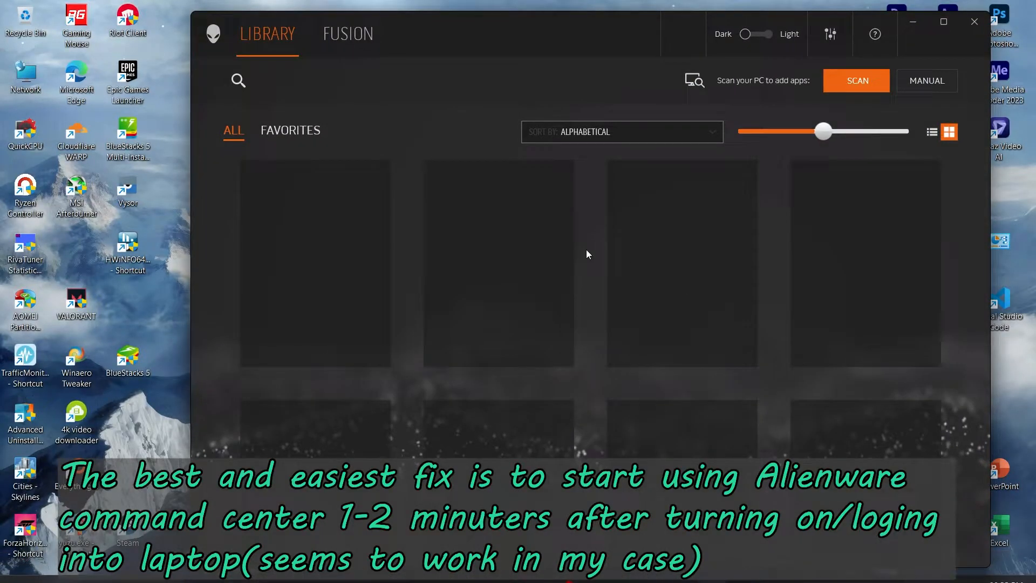
Check the live fan gauges on the Fusion thermal panel, then close Command Center.
left_click(347, 33)
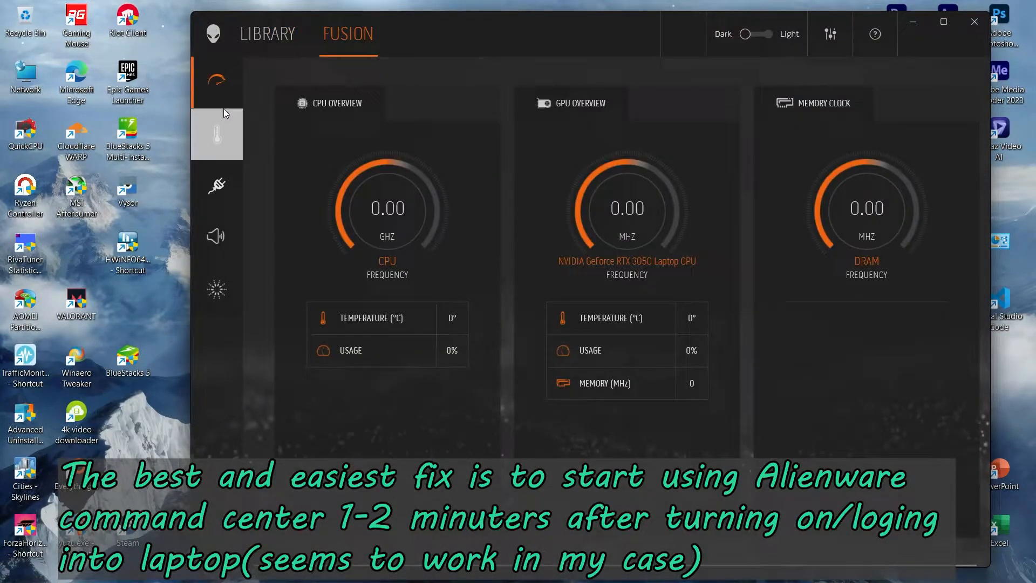
left_click(216, 135)
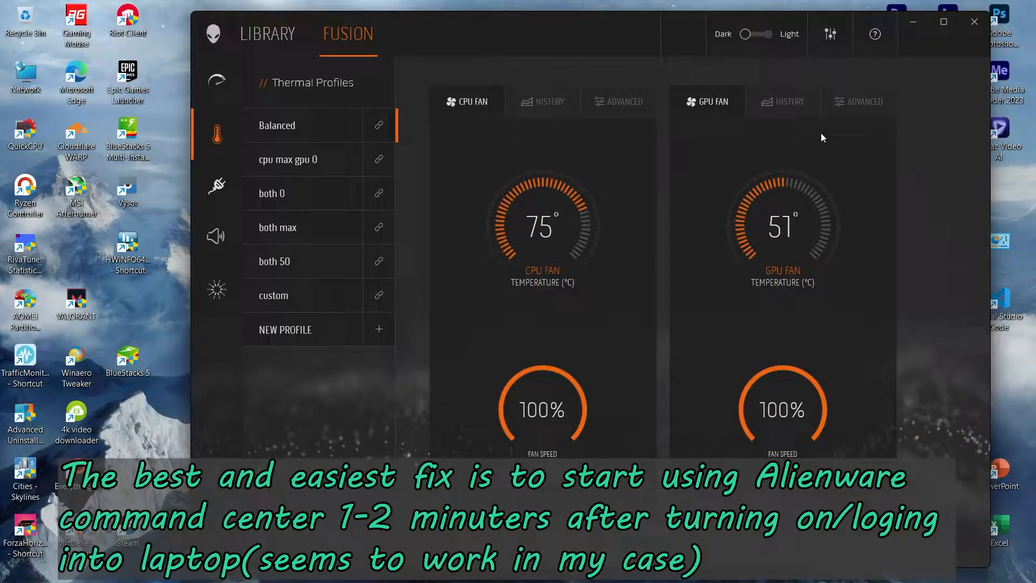
left_click(973, 21)
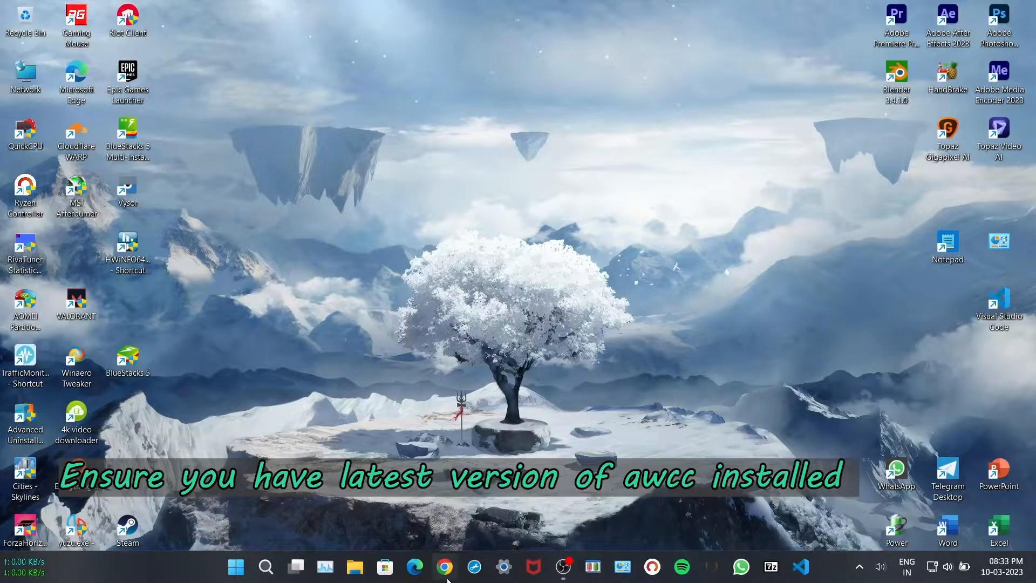
left_click(563, 567)
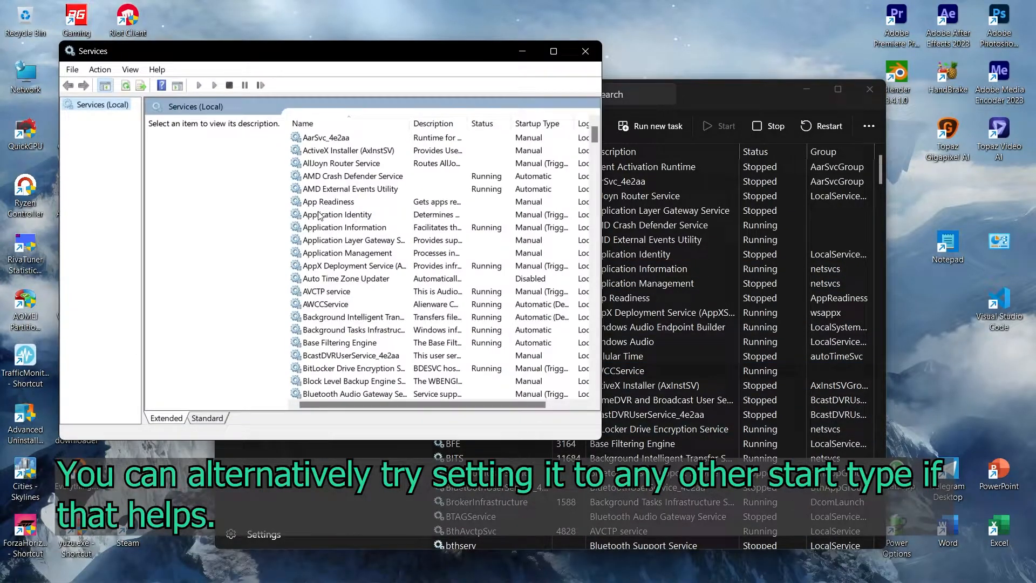
Set AWCCService's startup type to Automatic, then close Services and Task Manager.
double_click(324, 304)
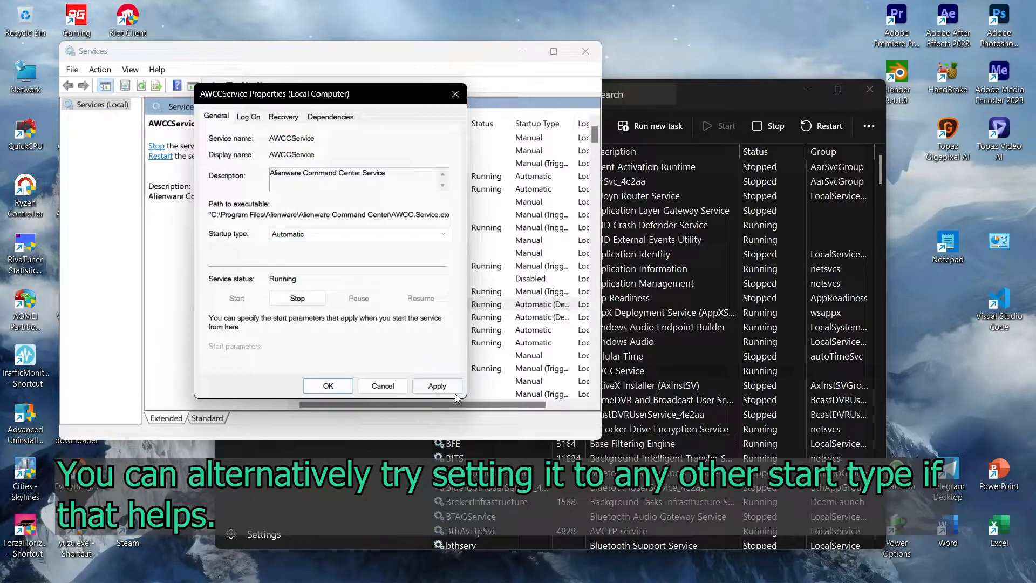
left_click(328, 386)
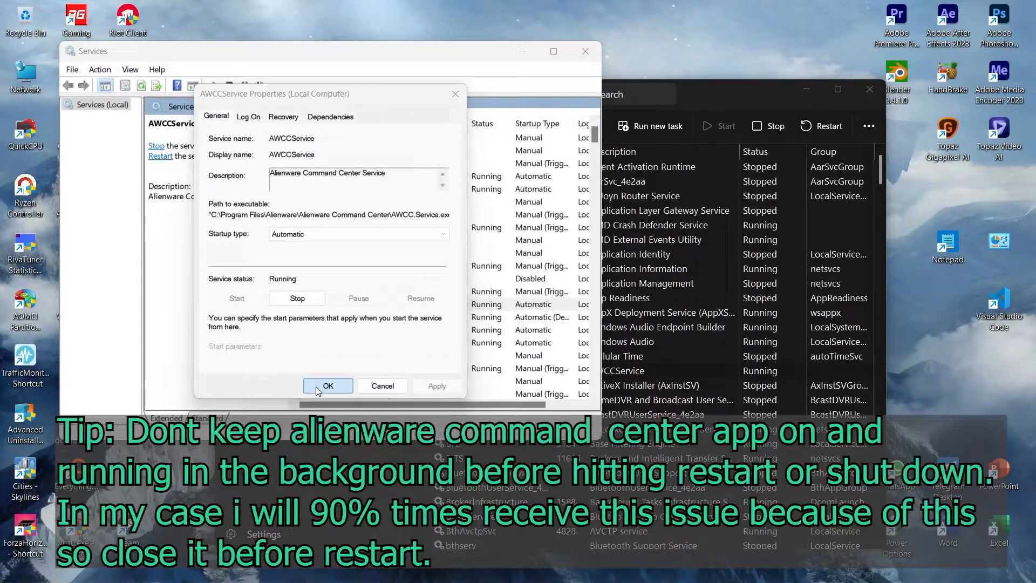
left_click(328, 385)
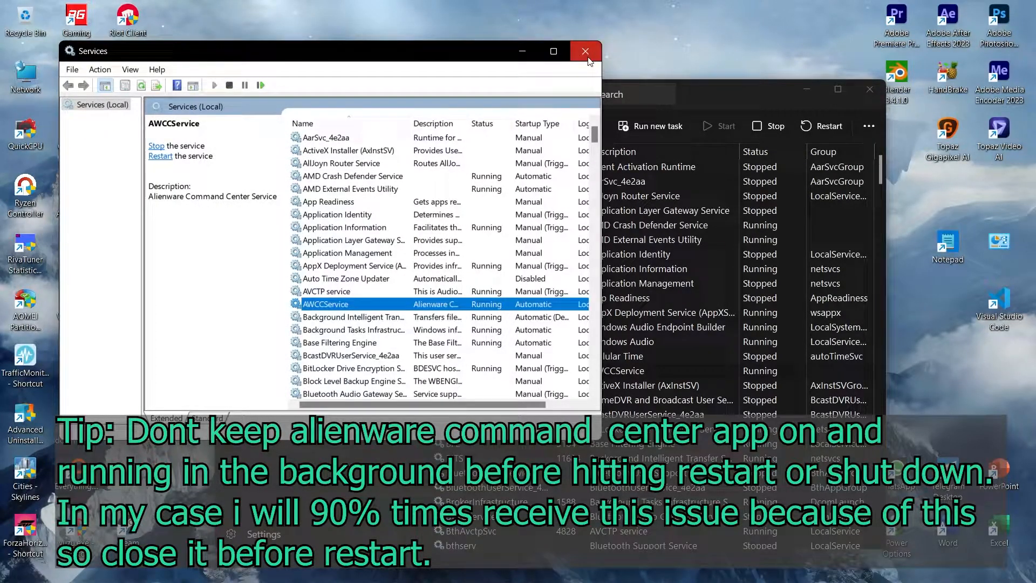
left_click(584, 52)
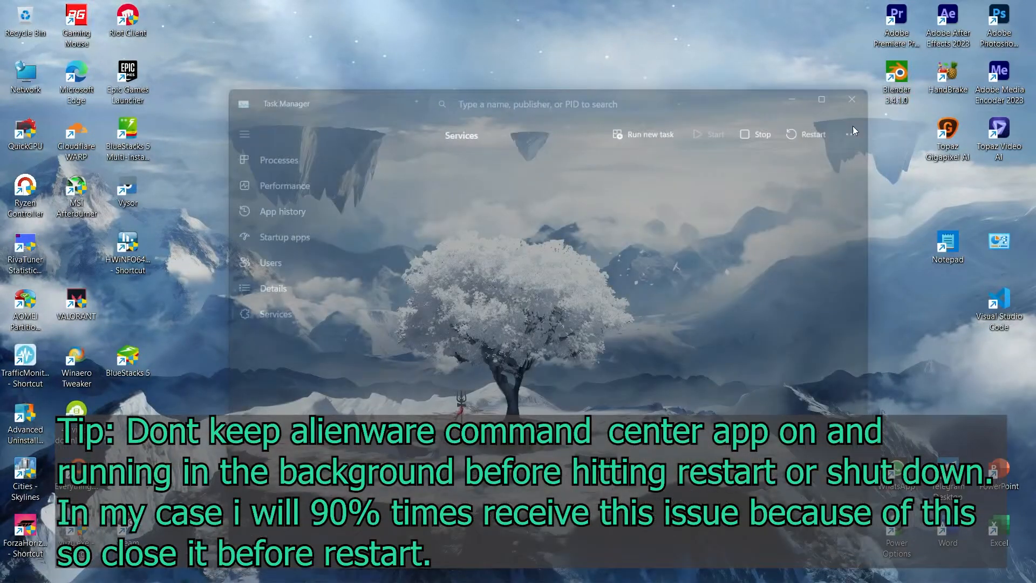
left_click(852, 99)
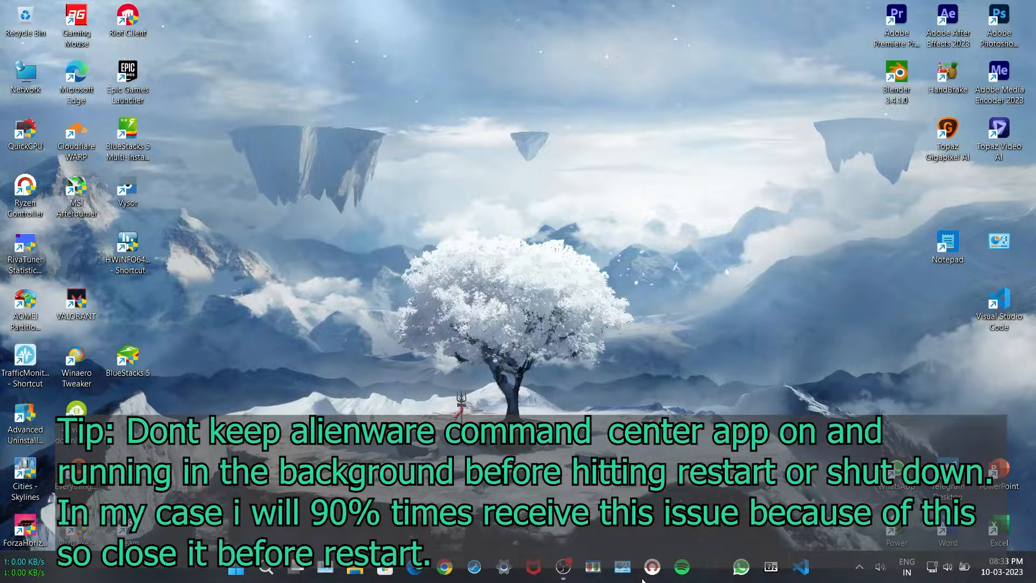